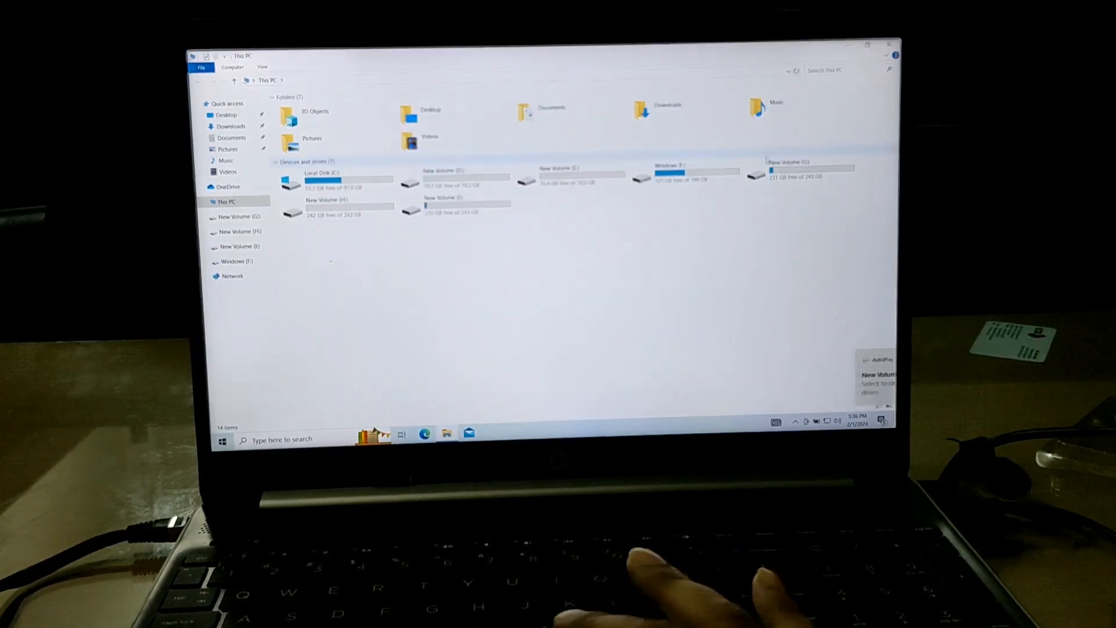
Browse New Volume (G:) into New Backup and Soft, then return to the drive's top level.
double_click(811, 174)
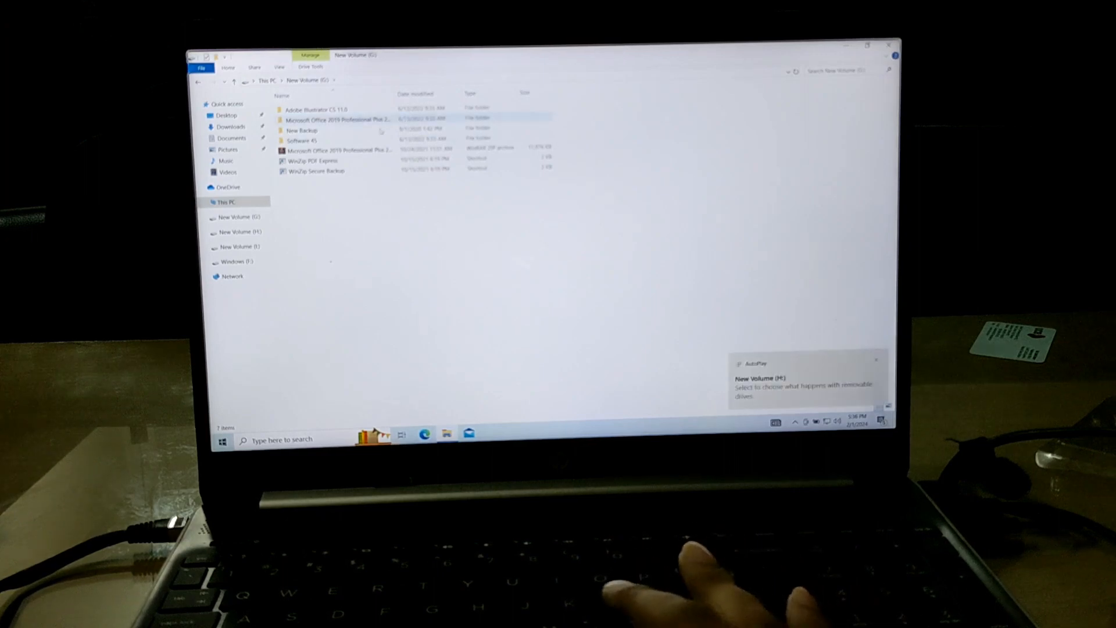
double_click(301, 140)
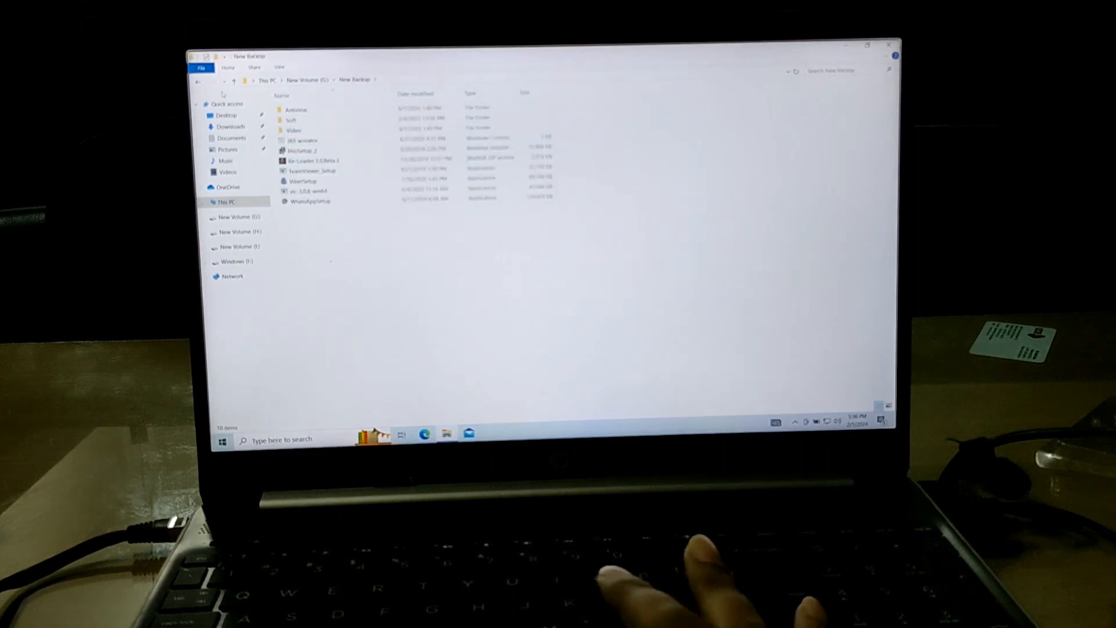
double_click(292, 120)
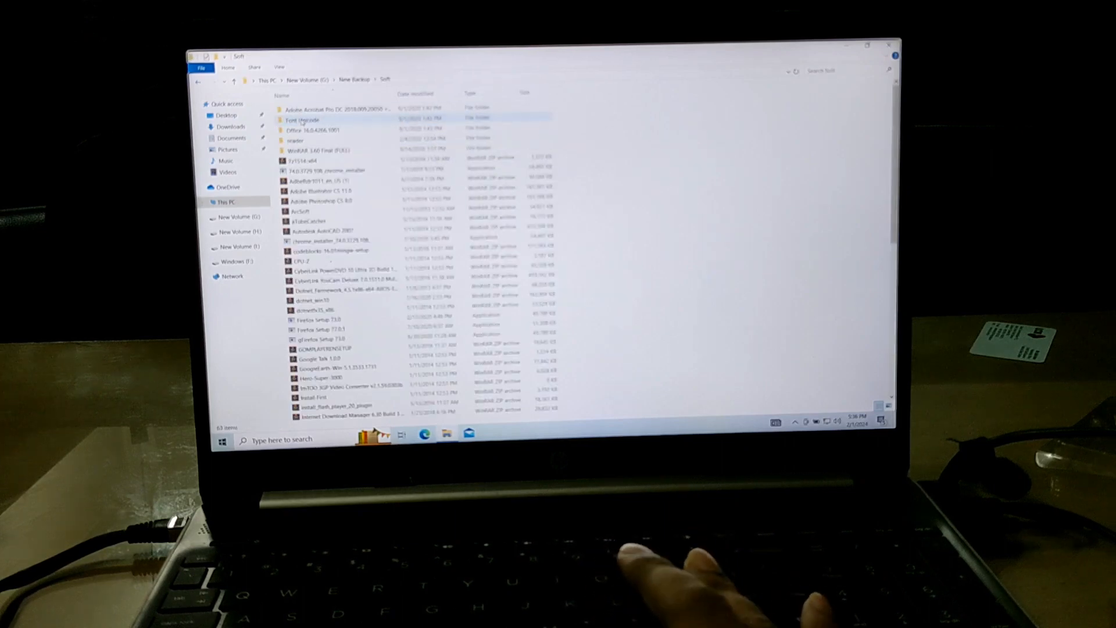
left_click(203, 77)
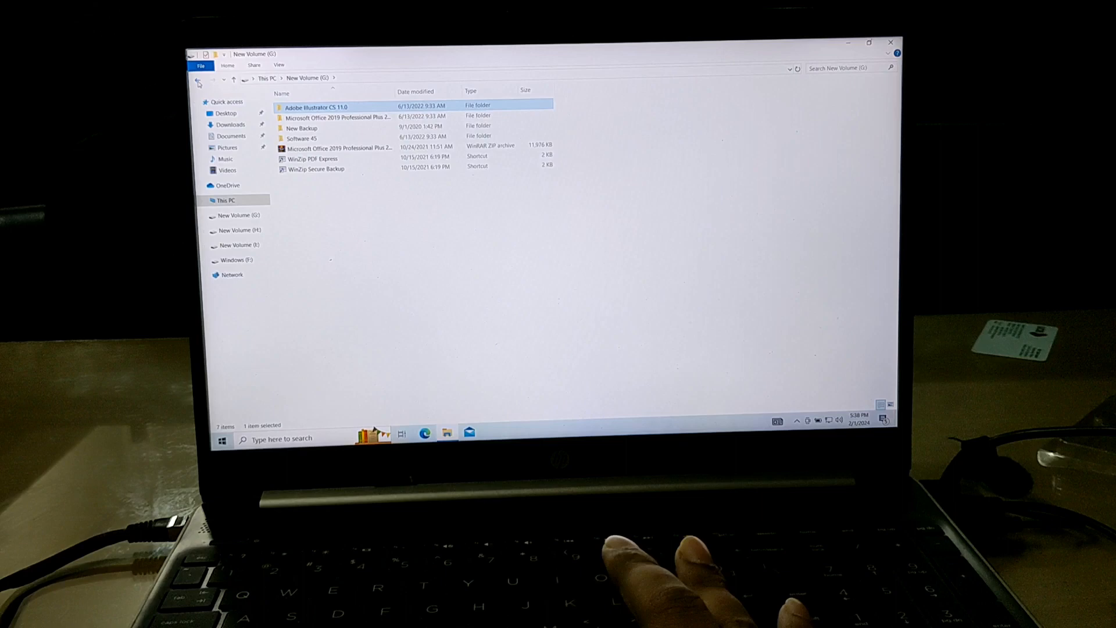